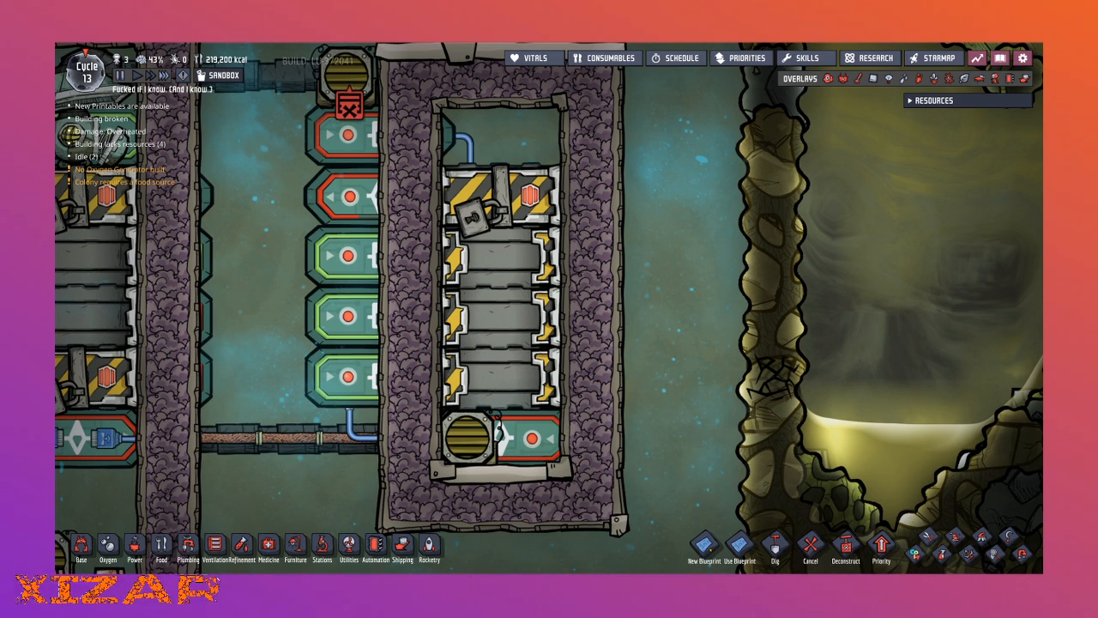
pyautogui.moveTo(673, 256)
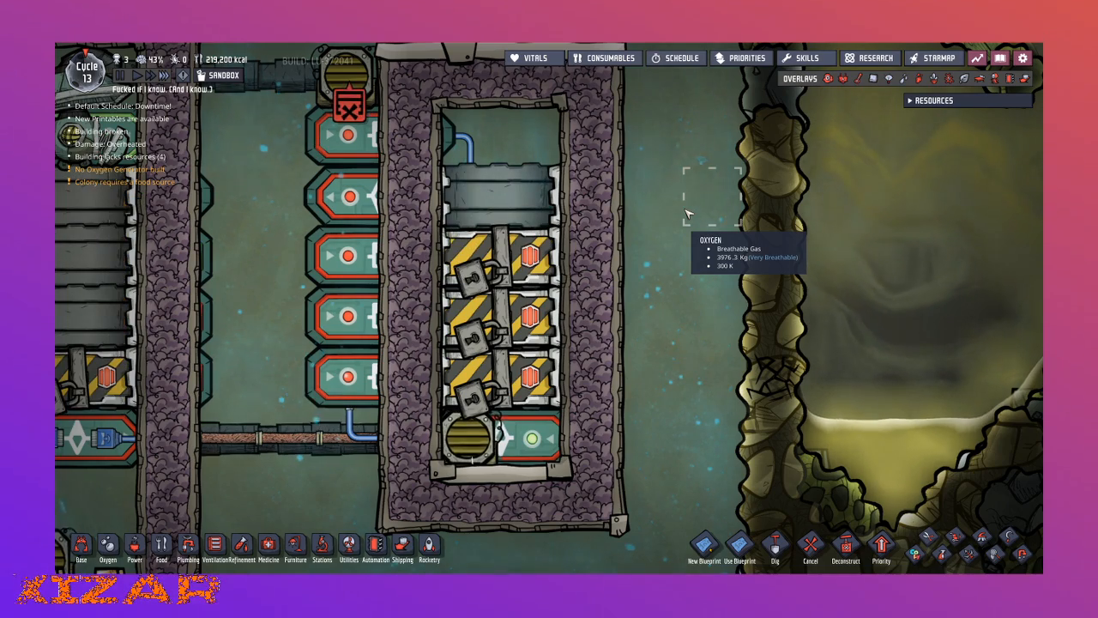
# Let the column cycle and confirm the top Mechanized Airlock shows Locked
pyautogui.click(1010, 78)
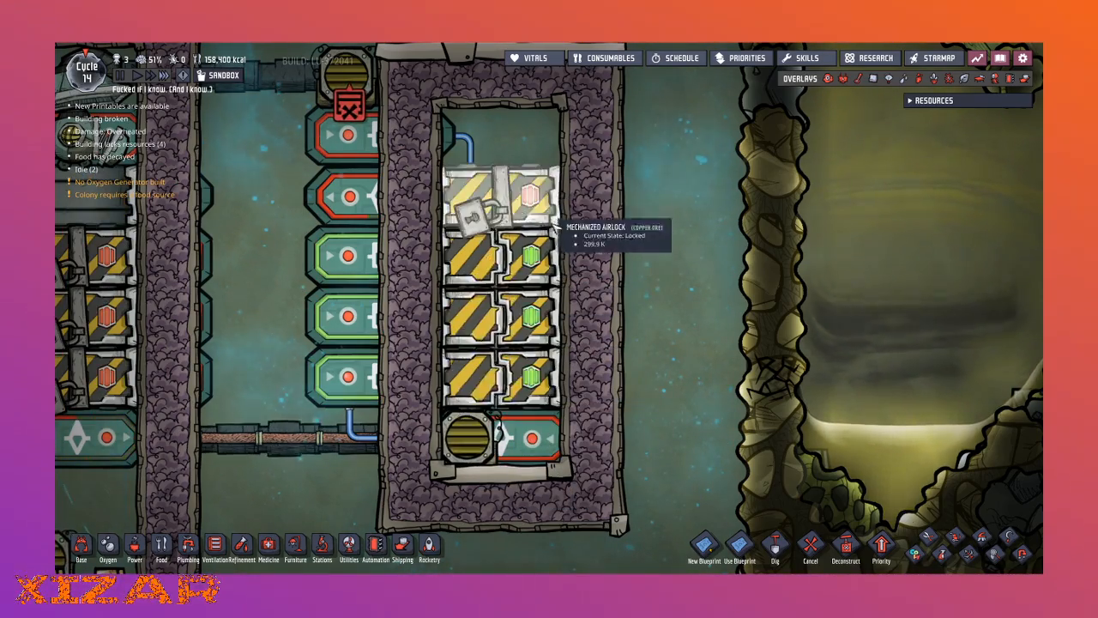
# Switch to the Automation overlay and open an airlock wire's info panel
pyautogui.click(873, 78)
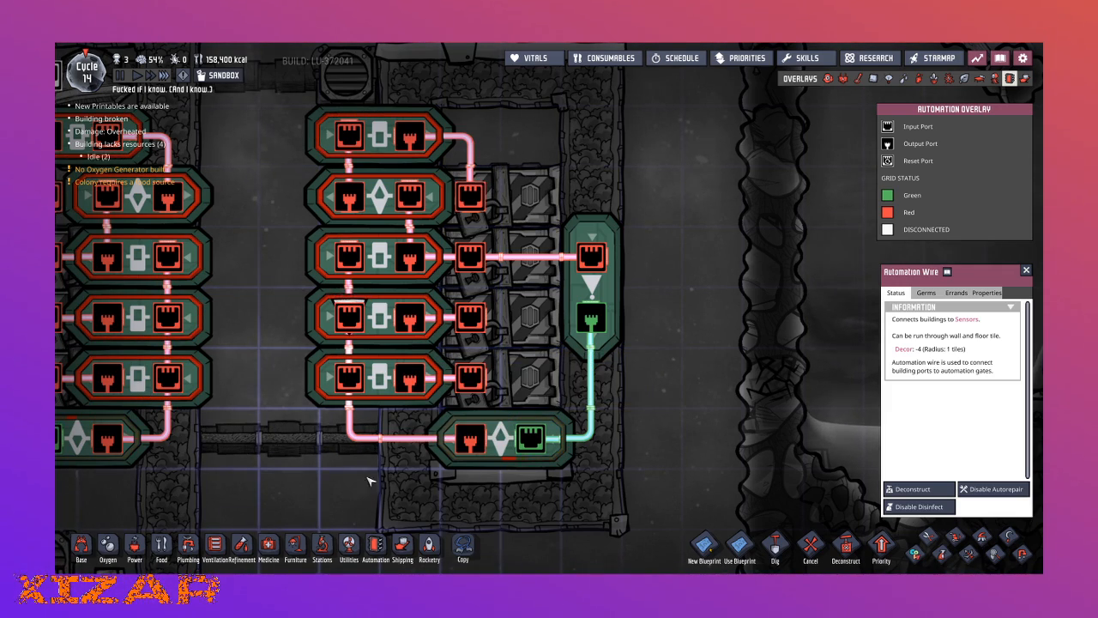
# Inspect the NOT gate, then select the bottom Filter Gate showing 8 s filter time
pyautogui.click(380, 378)
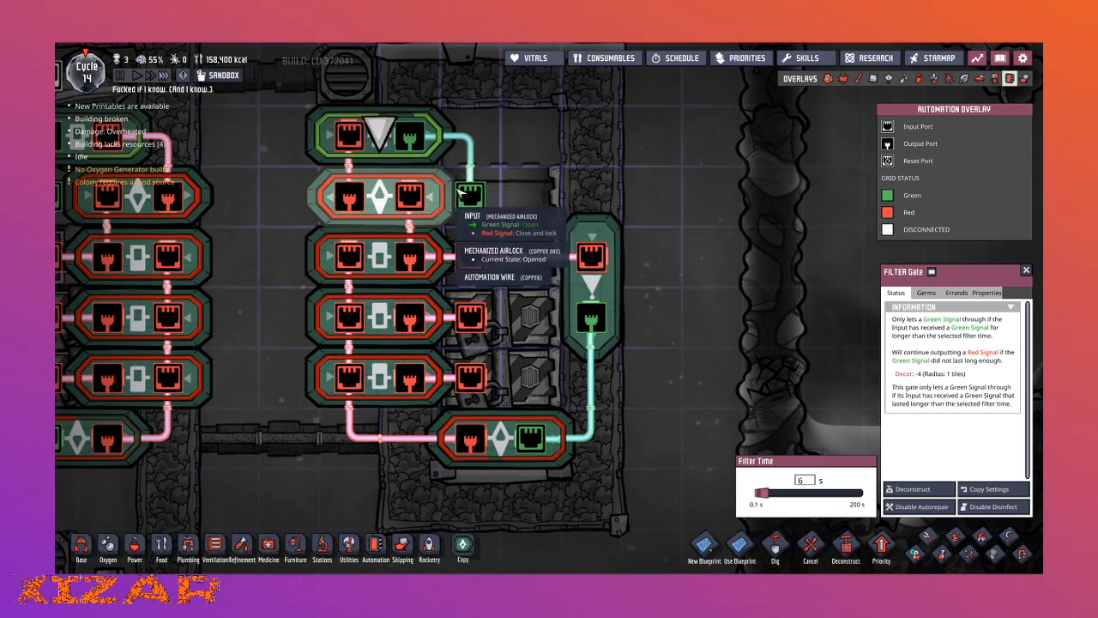
pyautogui.moveTo(592, 322)
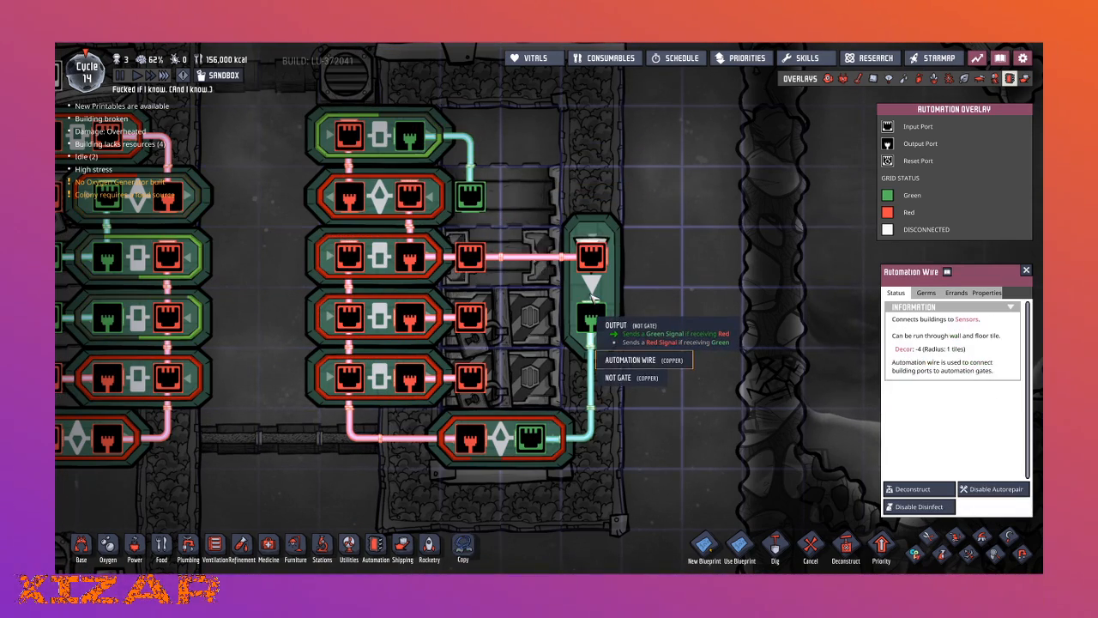
pyautogui.click(502, 440)
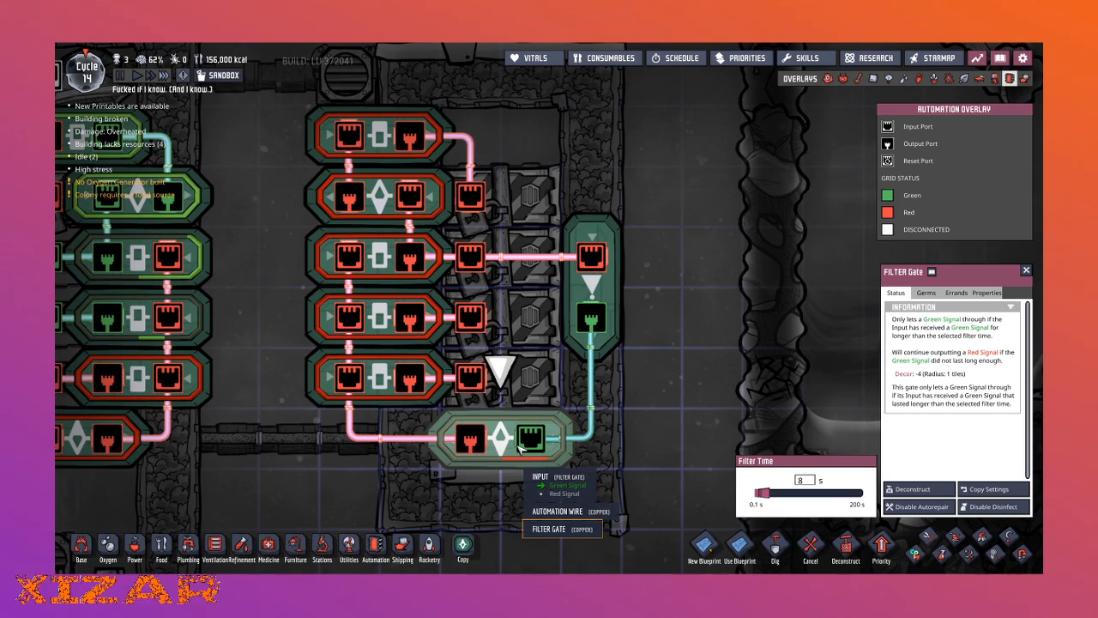